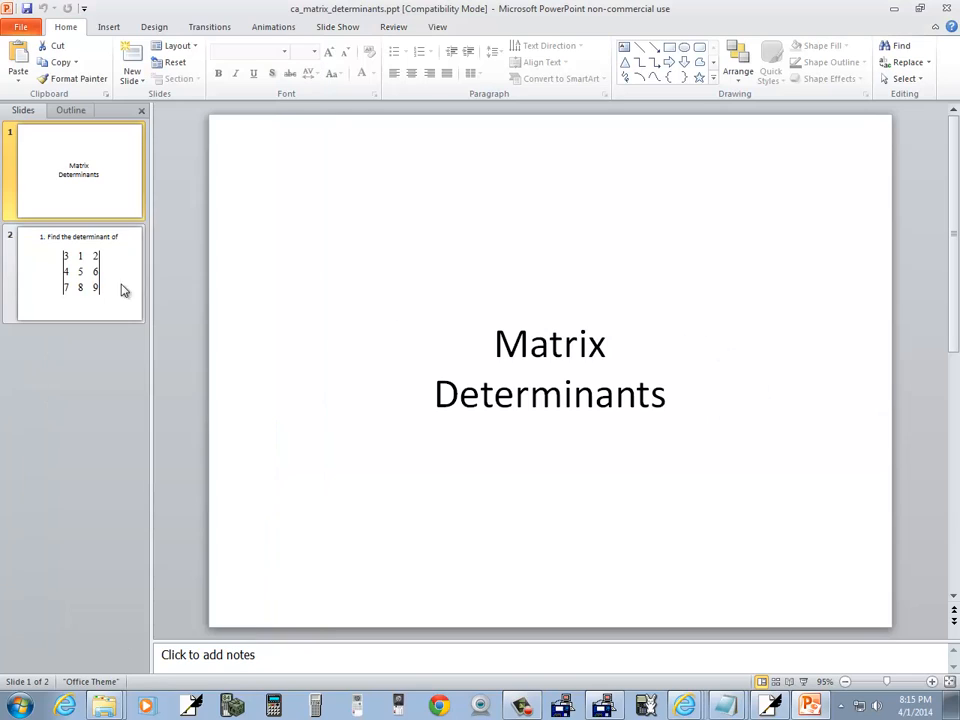
Switch from the PowerPoint deck to a blank lined Free Notes page
{"action": "left_click", "coordinate": [78, 276]}
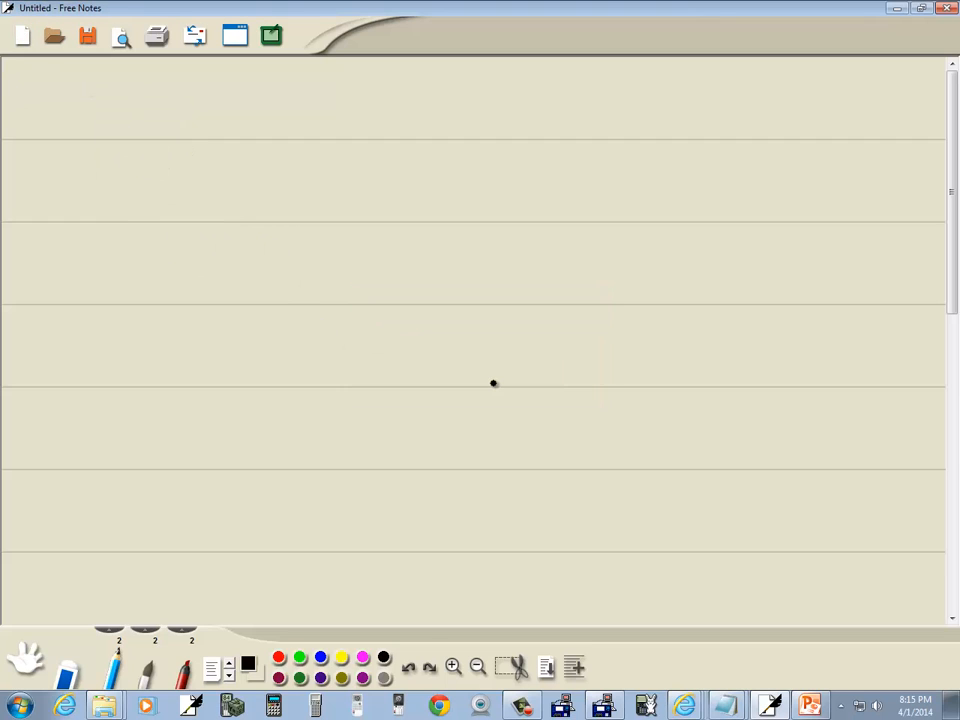
Handwrite the matrix |3 1 2; 4 5 6; 7 8 9| with vertical bars at the top left
{"action": "left_click", "coordinate": [810, 706]}
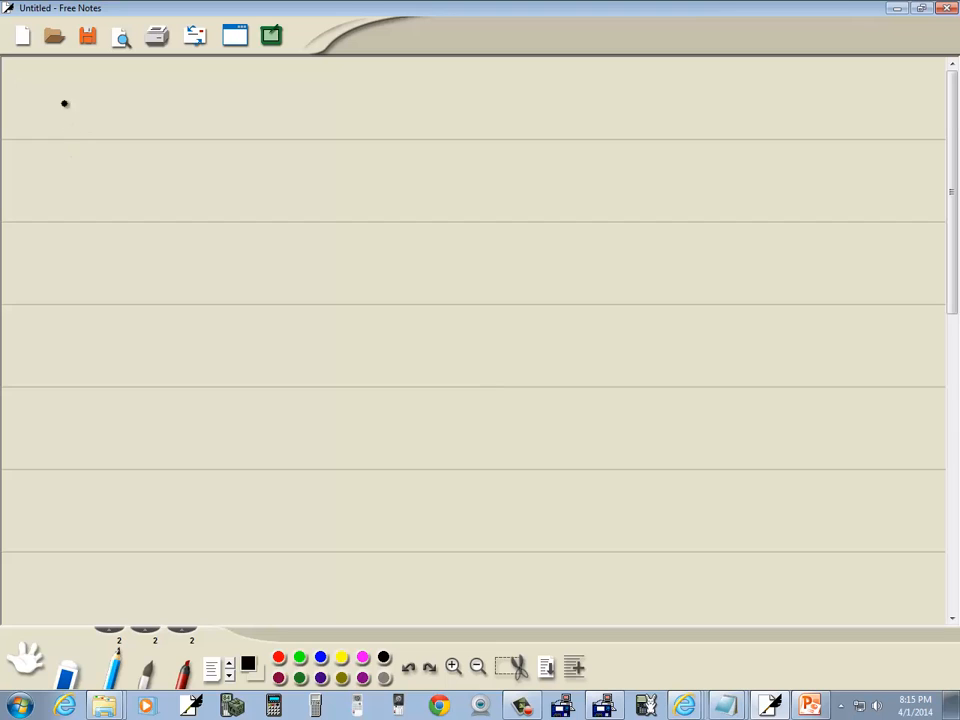
{"action": "left_click", "coordinate": [810, 706]}
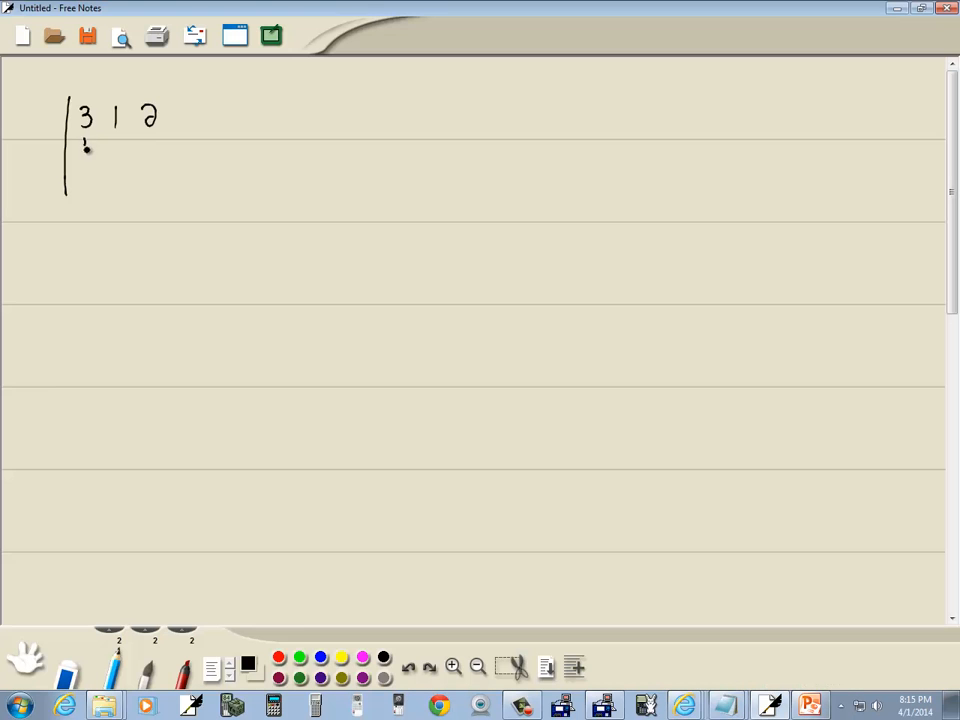
{"action": "left_click", "coordinate": [810, 706]}
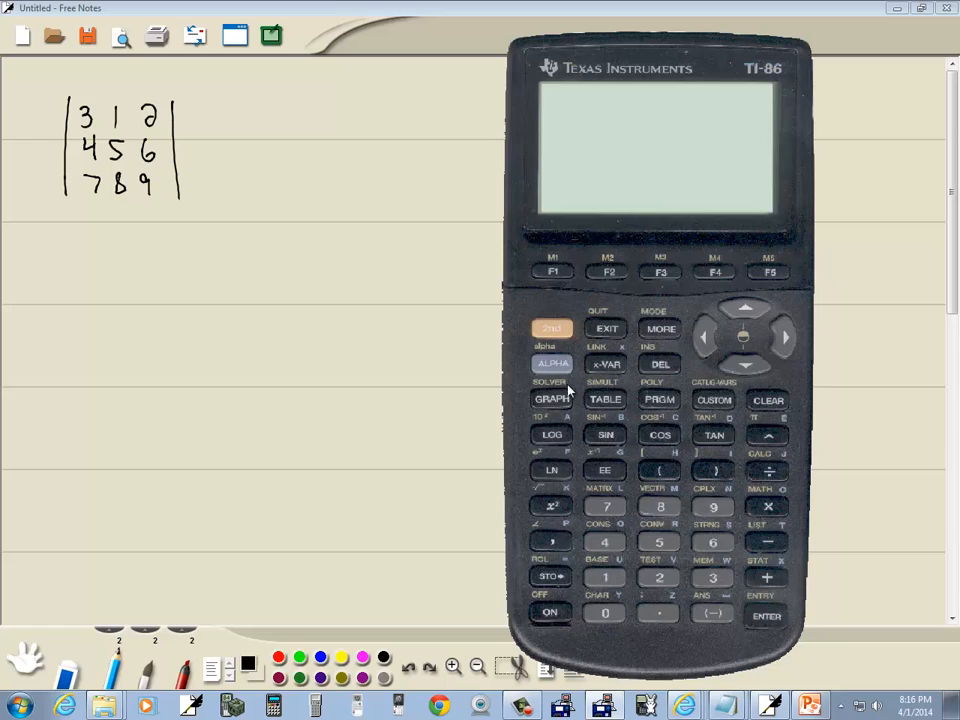
Create a new matrix A in the matrix editor via 2nd MATRX, EDIT
{"action": "left_click", "coordinate": [604, 508]}
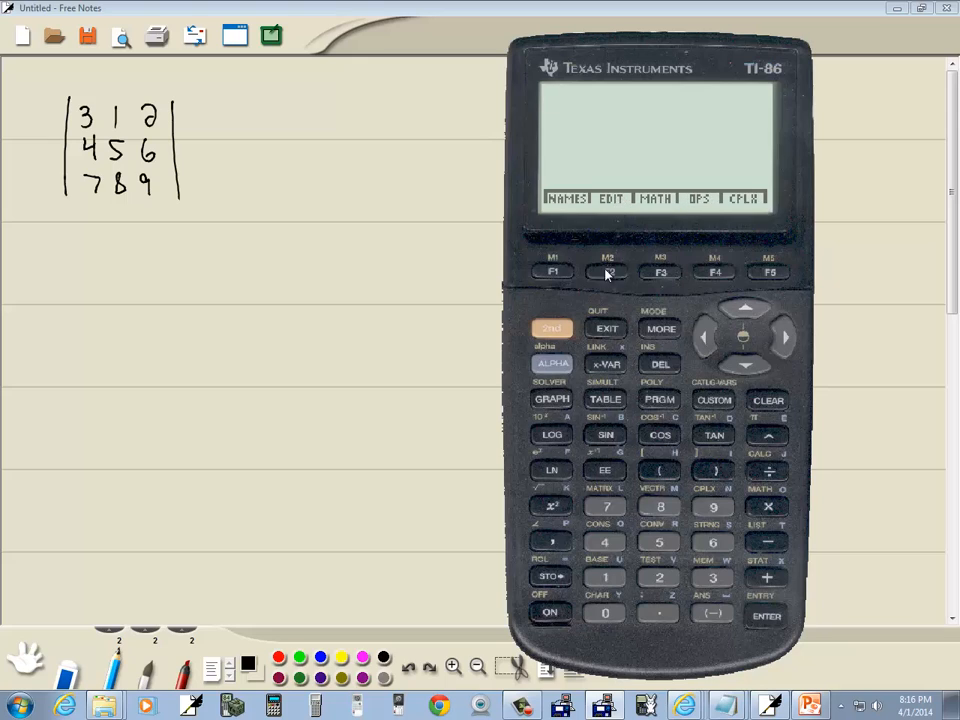
{"action": "left_click", "coordinate": [608, 272]}
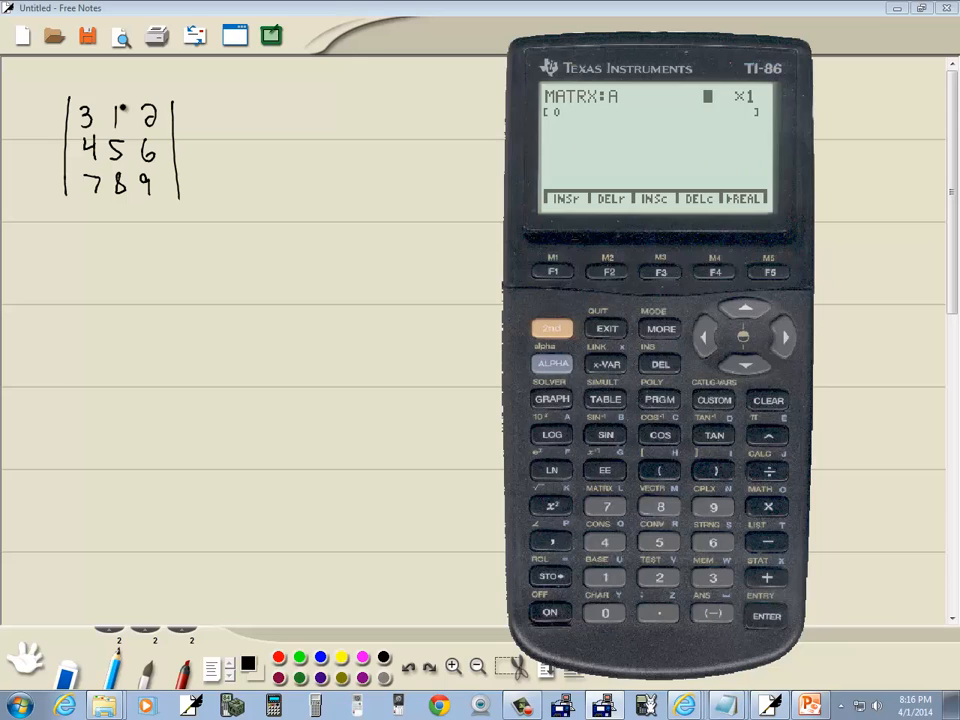
{"action": "left_click", "coordinate": [604, 576]}
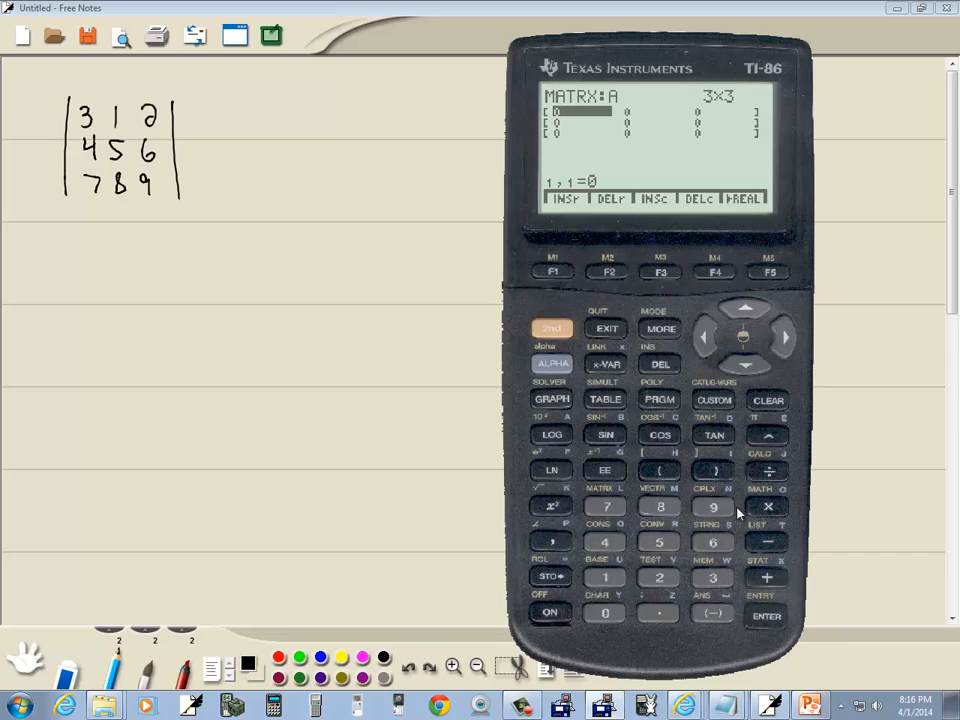
{"action": "mouse_move", "coordinate": [712, 542]}
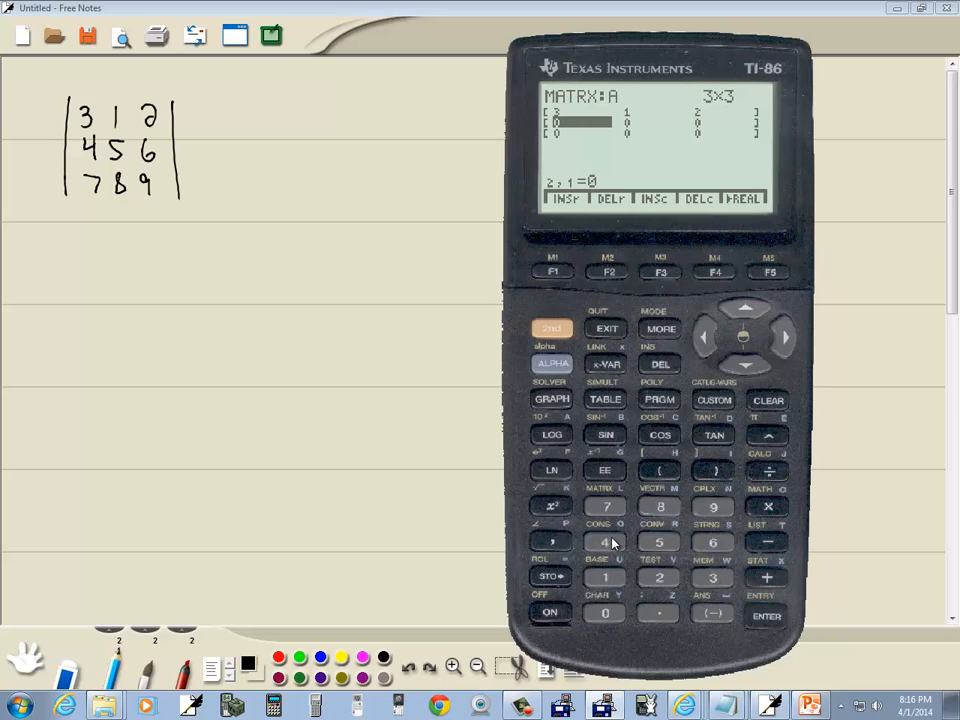
Enter the 3×3 dimensions and values 3 1 2, 4 5 6, 7 8 9 into matrix A
{"action": "left_click", "coordinate": [766, 616]}
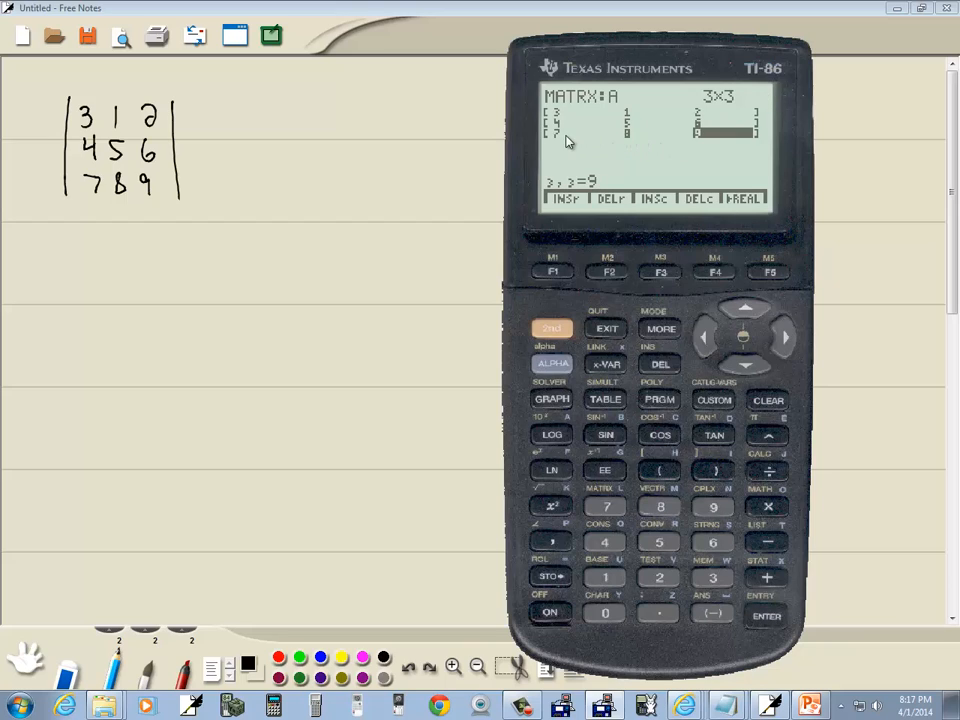
{"action": "mouse_move", "coordinate": [630, 350]}
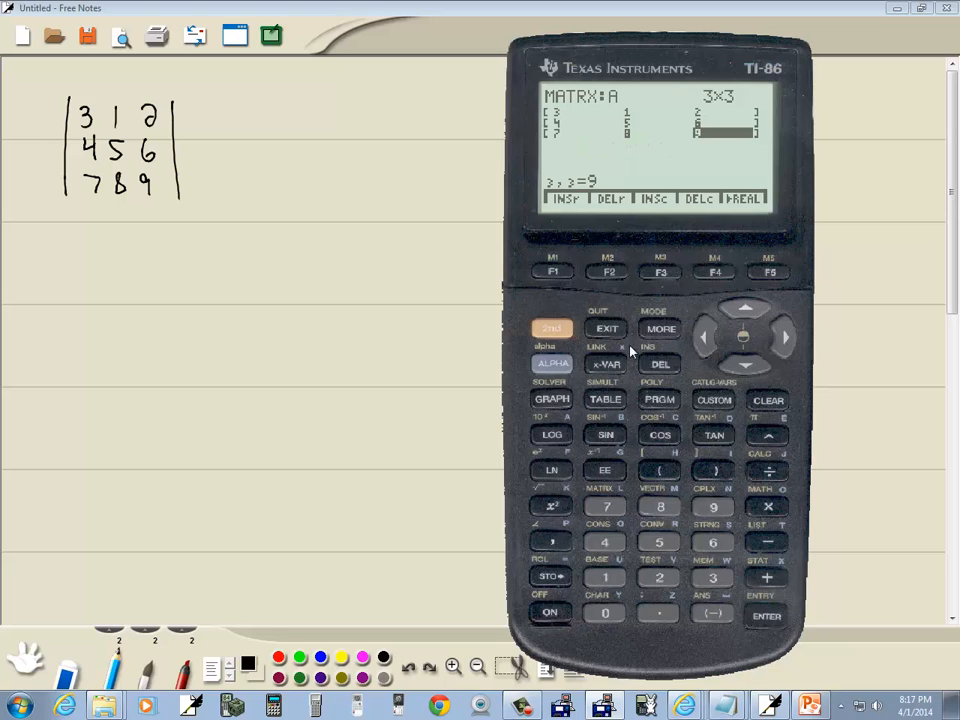
Quit to the calculator home screen and label the handwritten matrix "A ="
{"action": "left_click", "coordinate": [606, 328]}
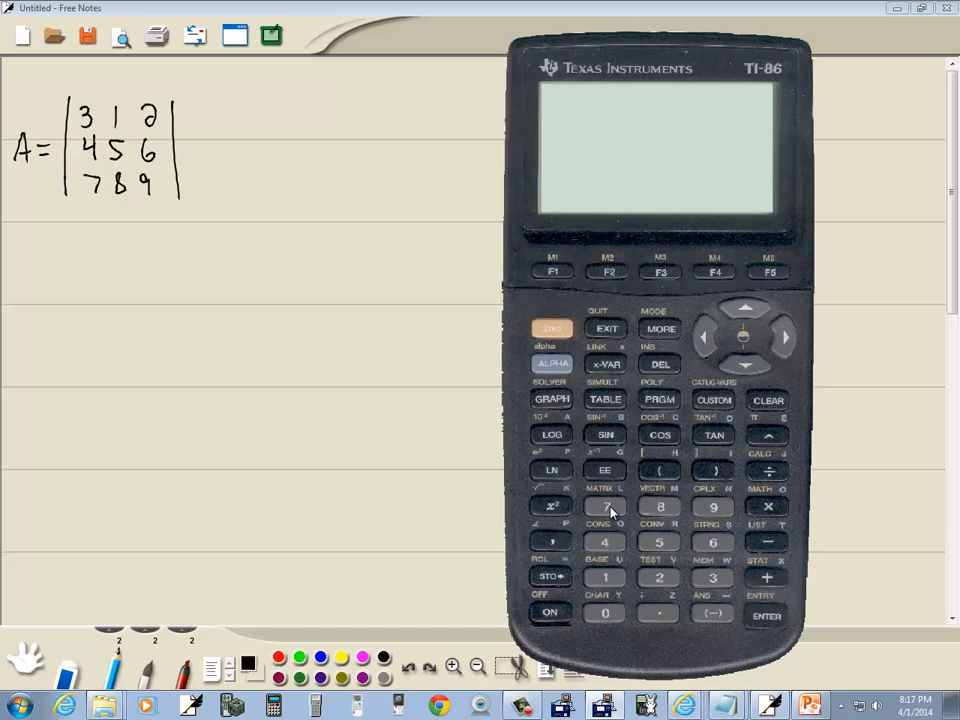
Build the expression det A on the home screen and evaluate it to -9
{"action": "left_click", "coordinate": [604, 508]}
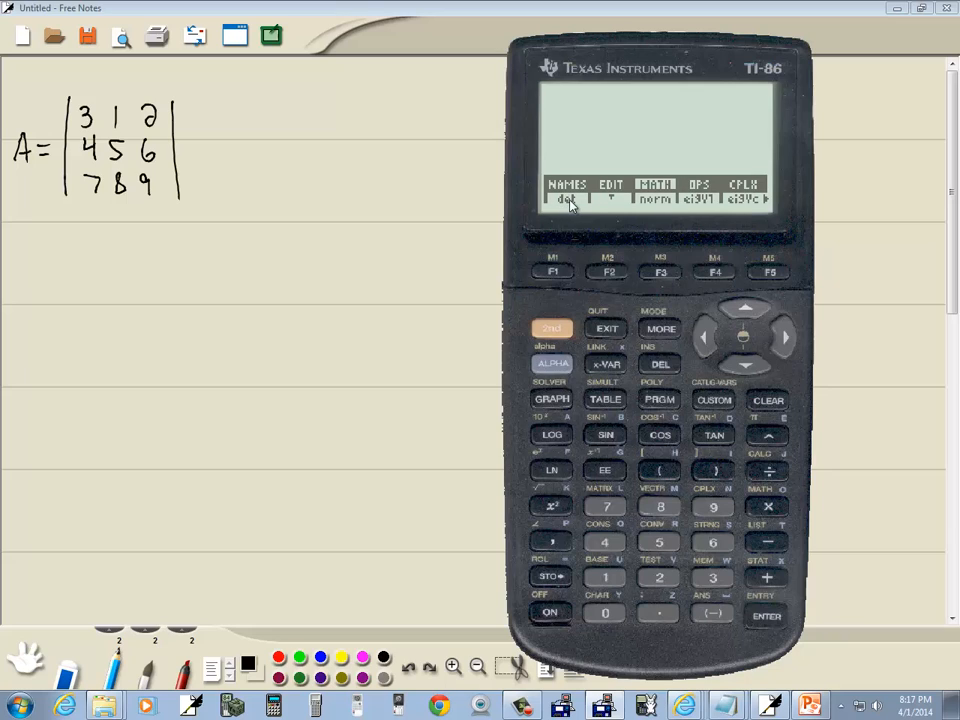
{"action": "left_click", "coordinate": [554, 272]}
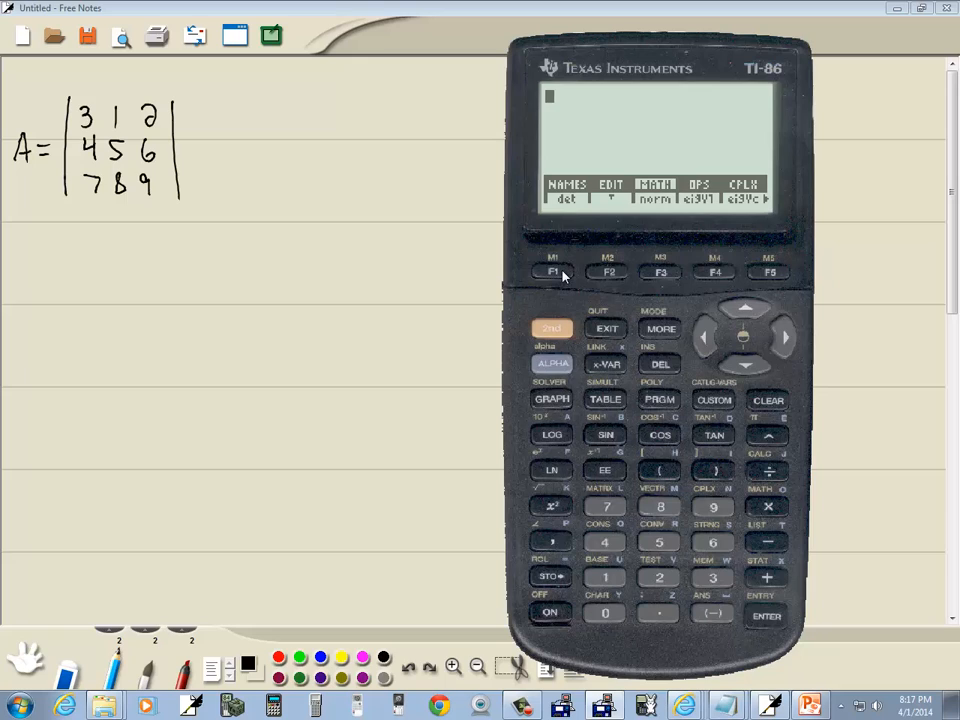
{"action": "left_click", "coordinate": [552, 272]}
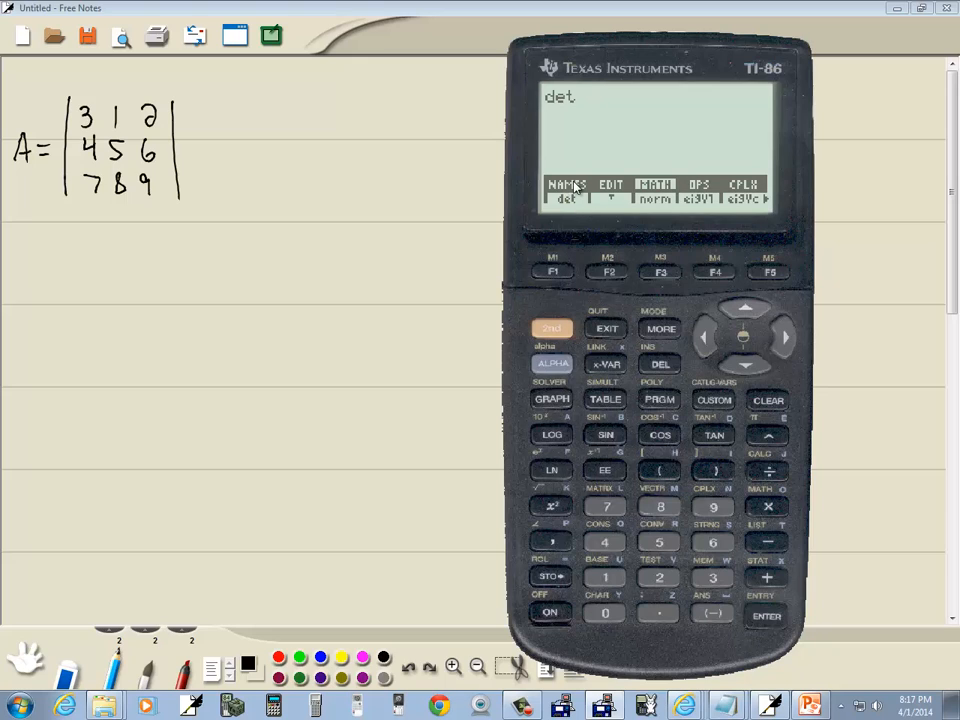
{"action": "left_click", "coordinate": [552, 328]}
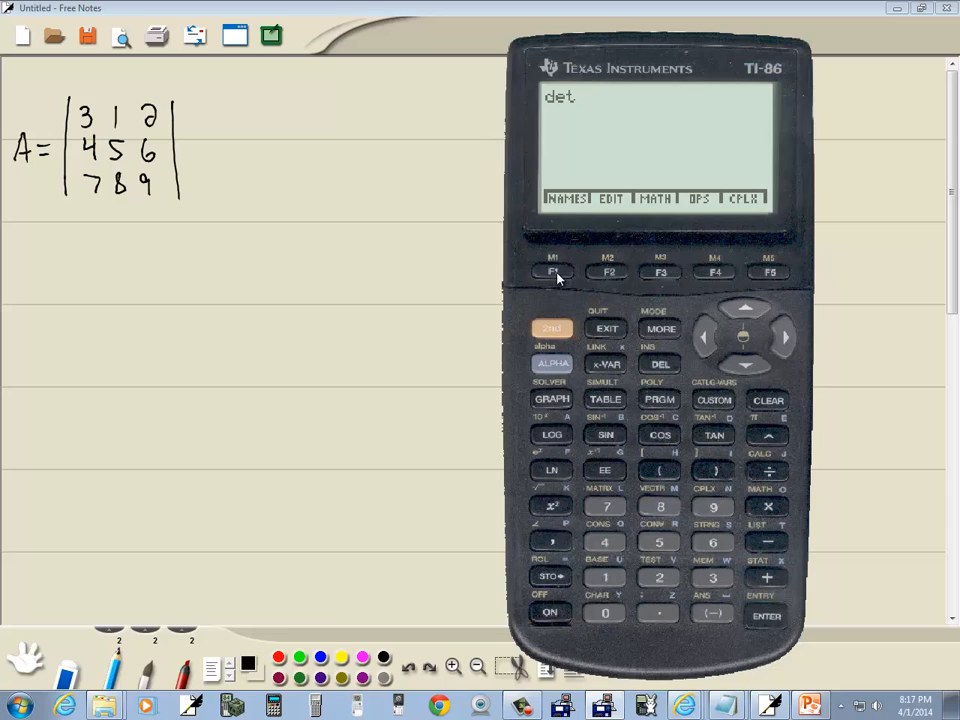
{"action": "left_click", "coordinate": [554, 272]}
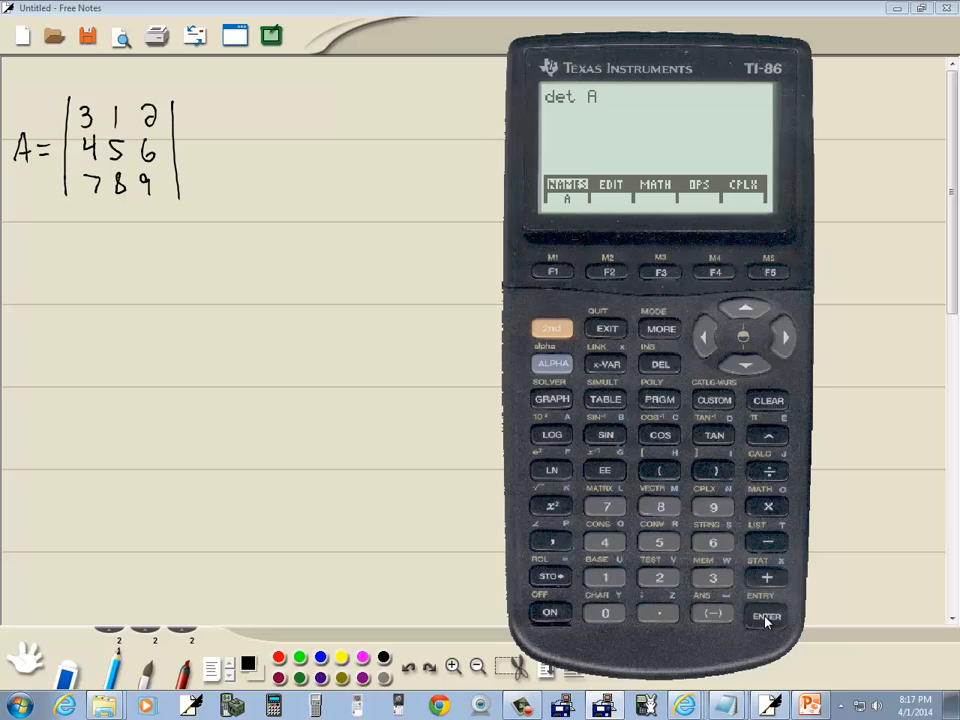
{"action": "left_click", "coordinate": [766, 614]}
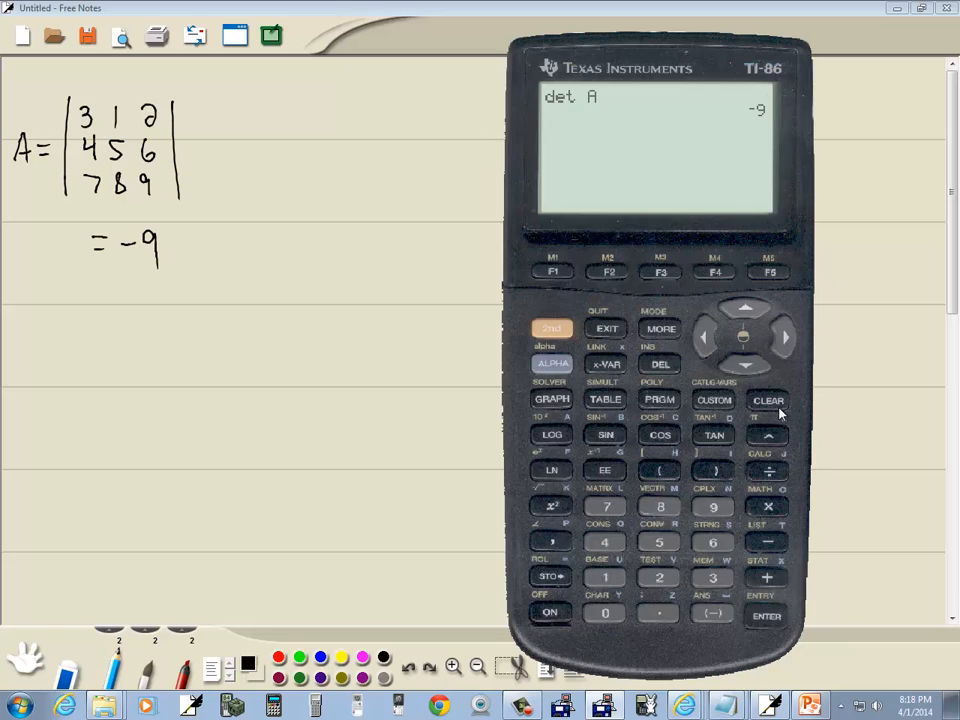
Write "= -9" beneath the matrix and clear the calculator screen
{"action": "left_click", "coordinate": [768, 400]}
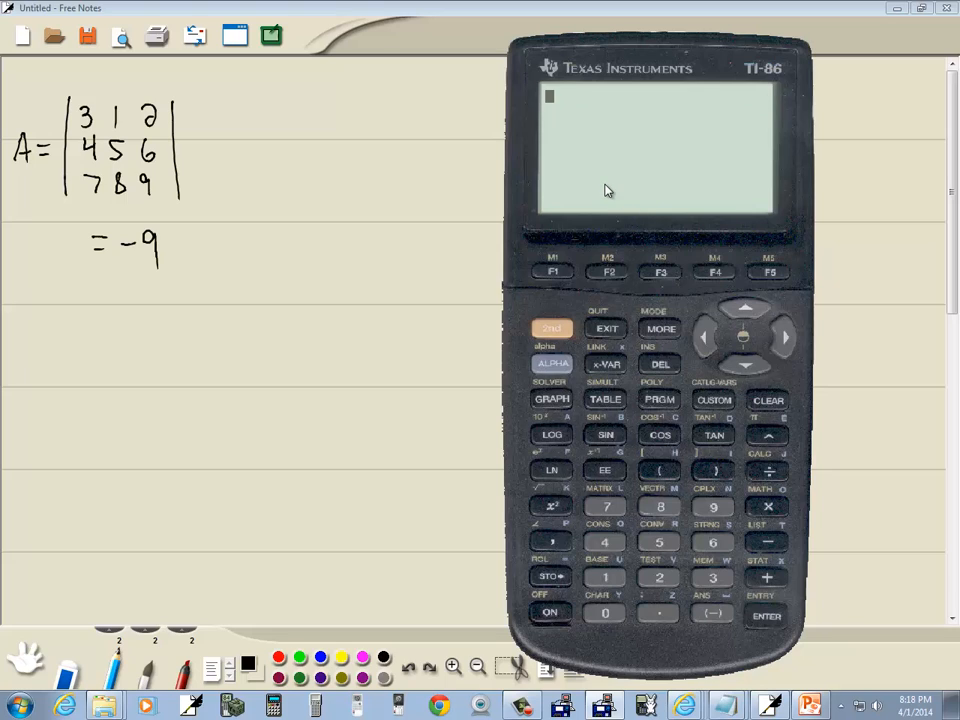